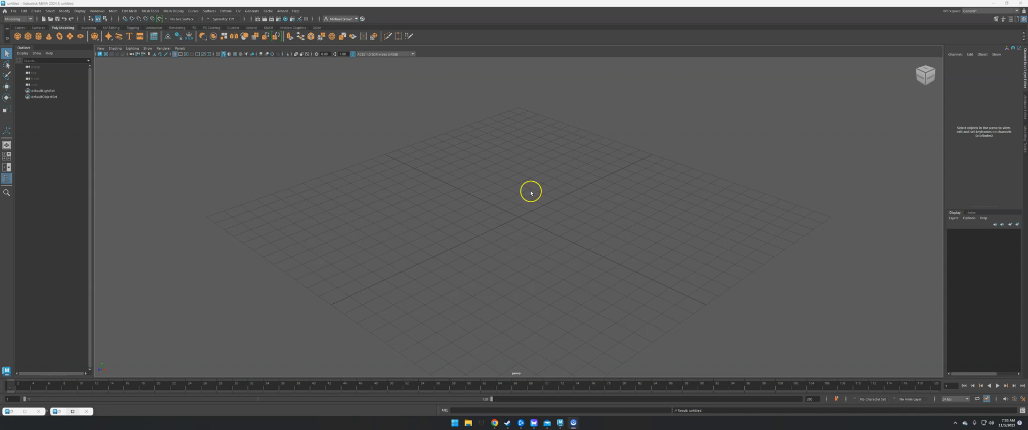
pyautogui.moveTo(444, 183)
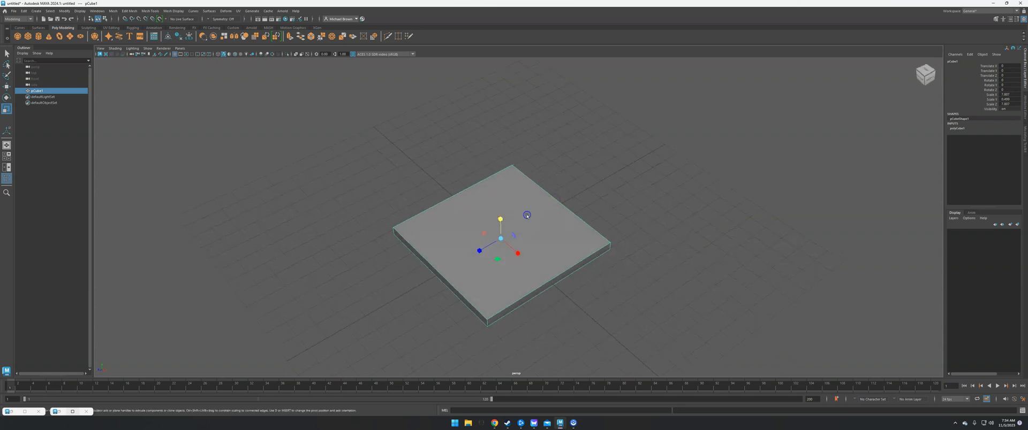
# - Extrude the slab's top face and scale it inward to form a border
pyautogui.rightClick(527, 232)
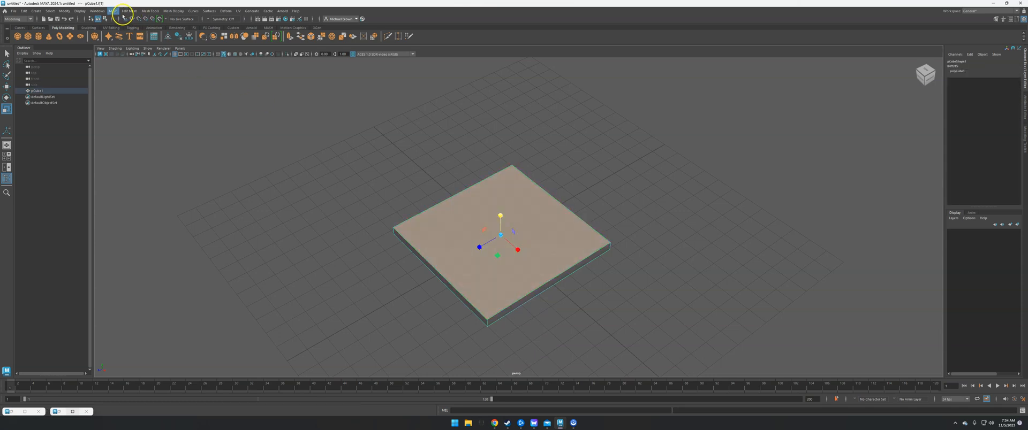
pyautogui.click(112, 10)
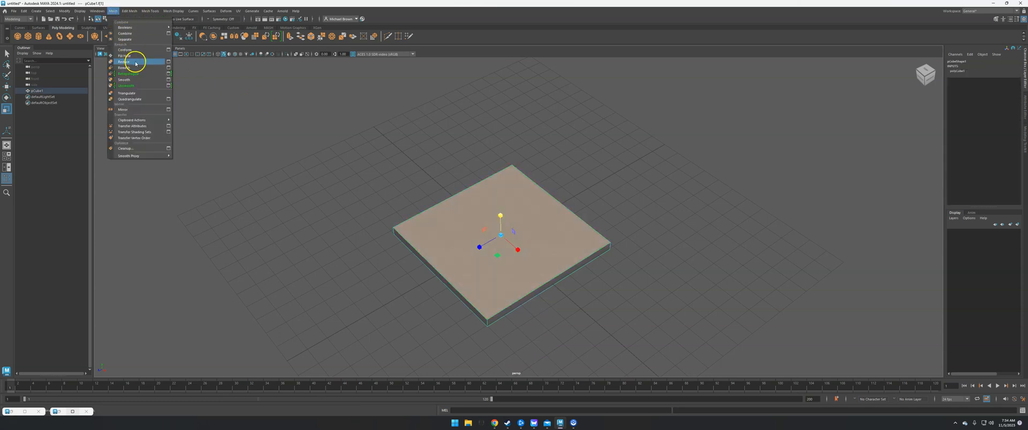
pyautogui.click(130, 10)
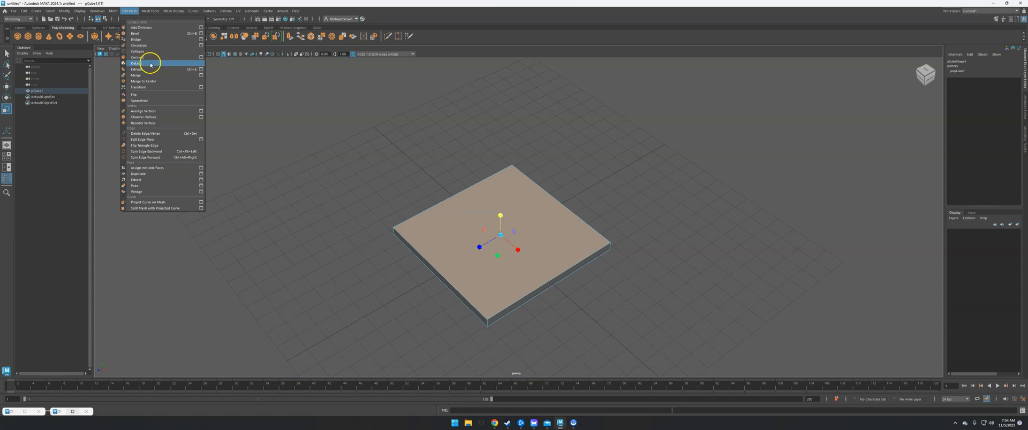
pyautogui.click(136, 68)
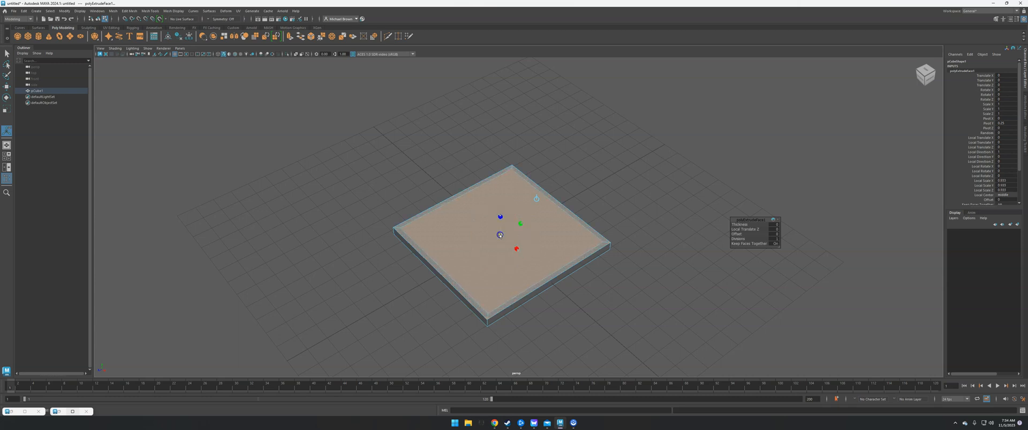
pyautogui.click(466, 194)
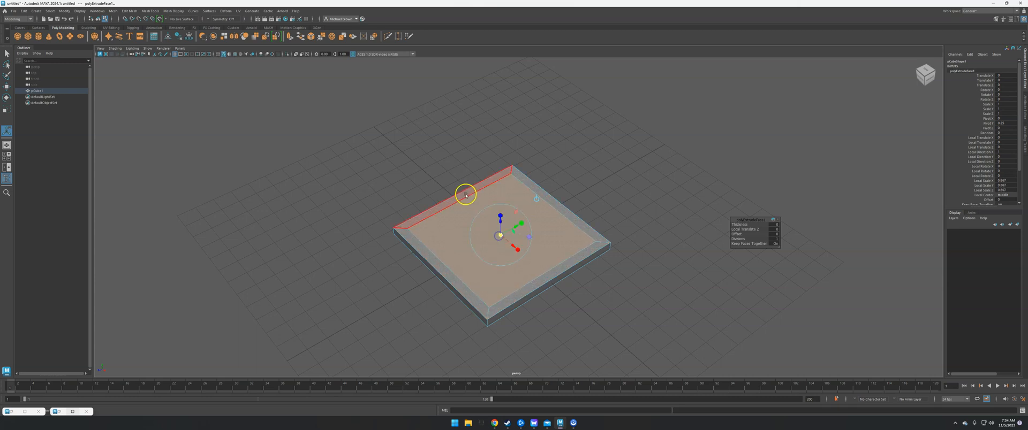
# - Extrude the inset face again and push it down to recess the centre
pyautogui.click(113, 11)
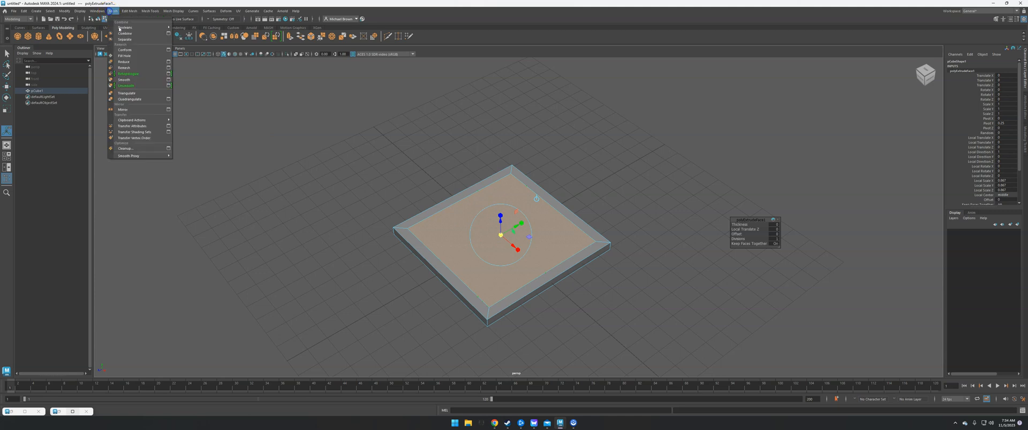
pyautogui.click(128, 11)
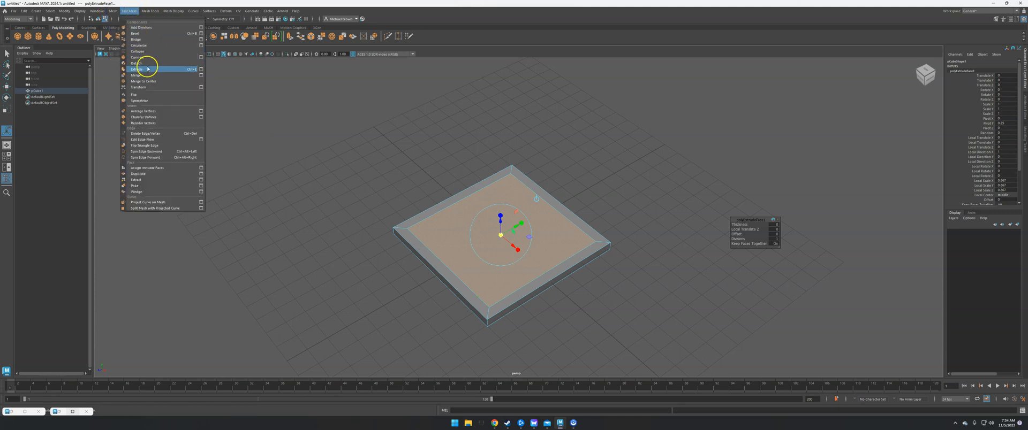
pyautogui.click(137, 69)
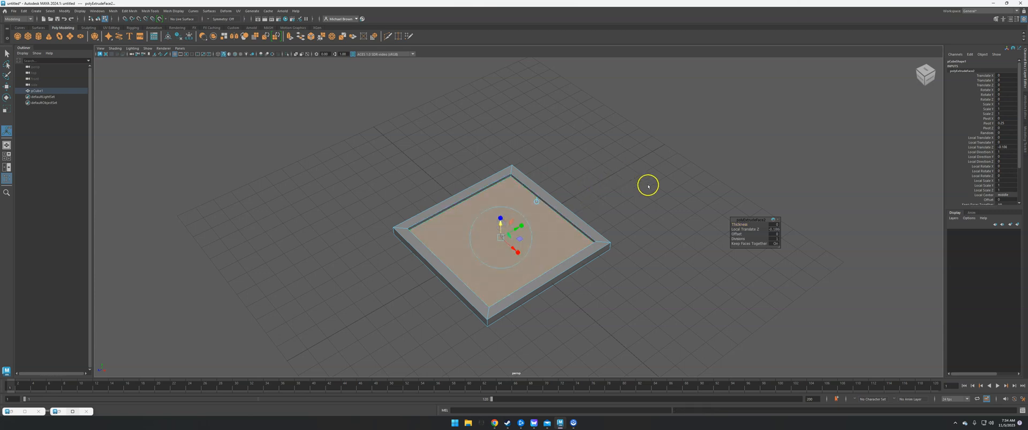
pyautogui.moveTo(647, 186); pyautogui.dragTo(676, 182)
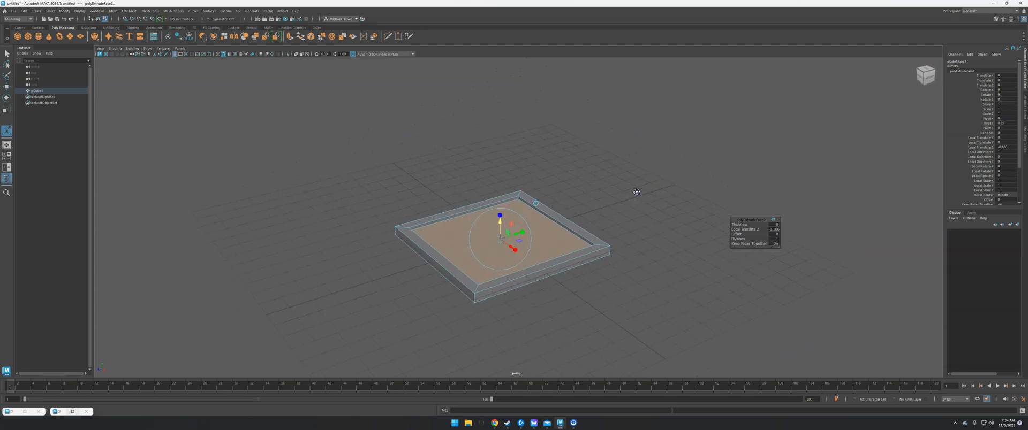
pyautogui.click(456, 238)
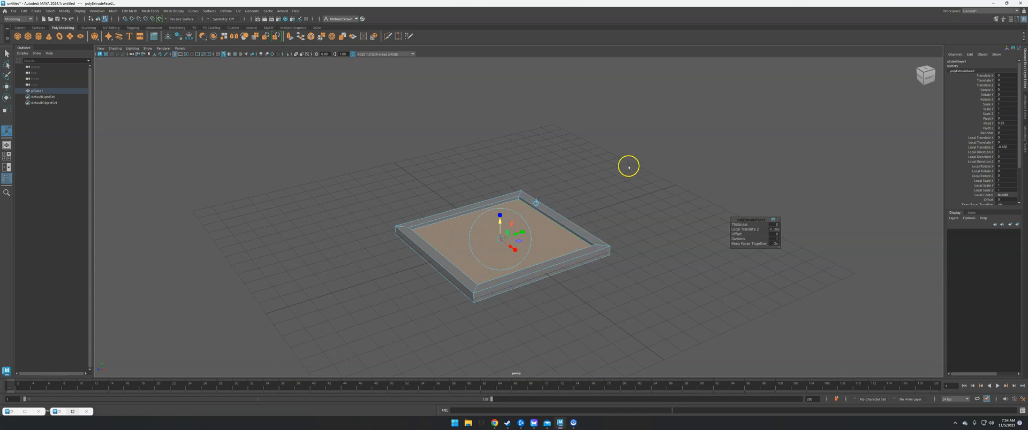
pyautogui.click(609, 193)
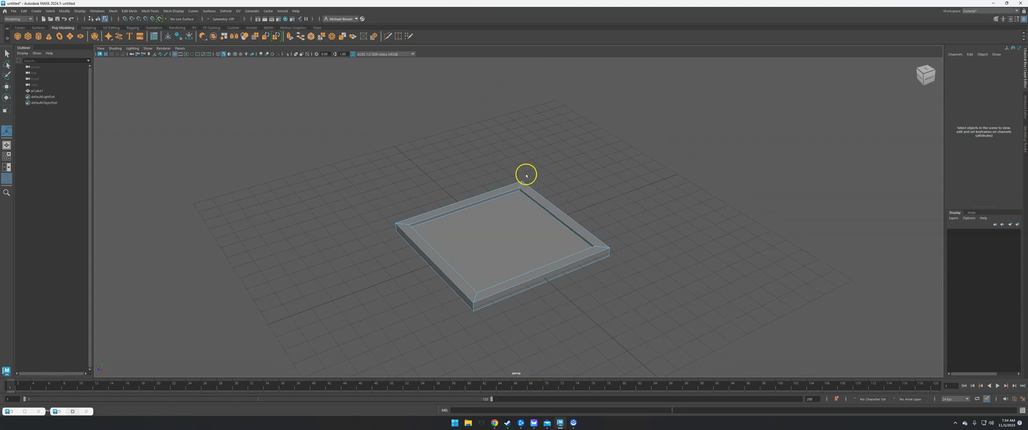
# - Switch to Object Mode, select the whole frame and show the UV menu
pyautogui.click(510, 216)
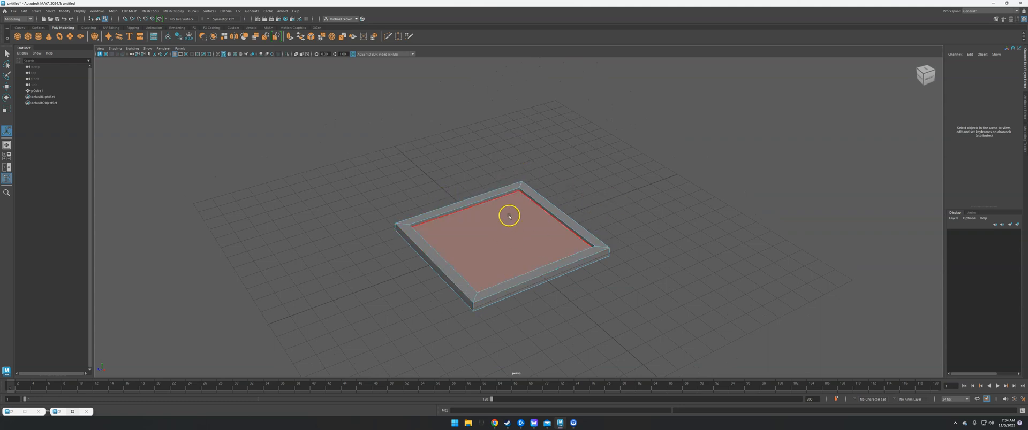
pyautogui.rightClick(508, 217)
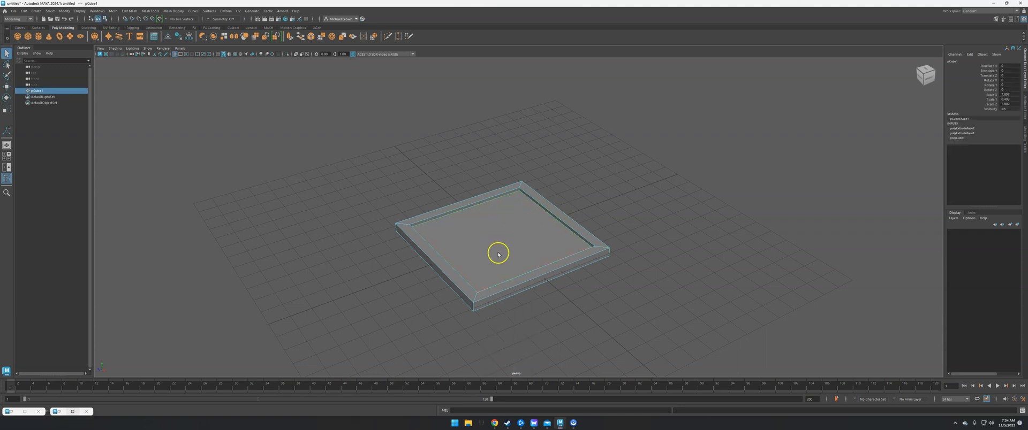
pyautogui.click(238, 11)
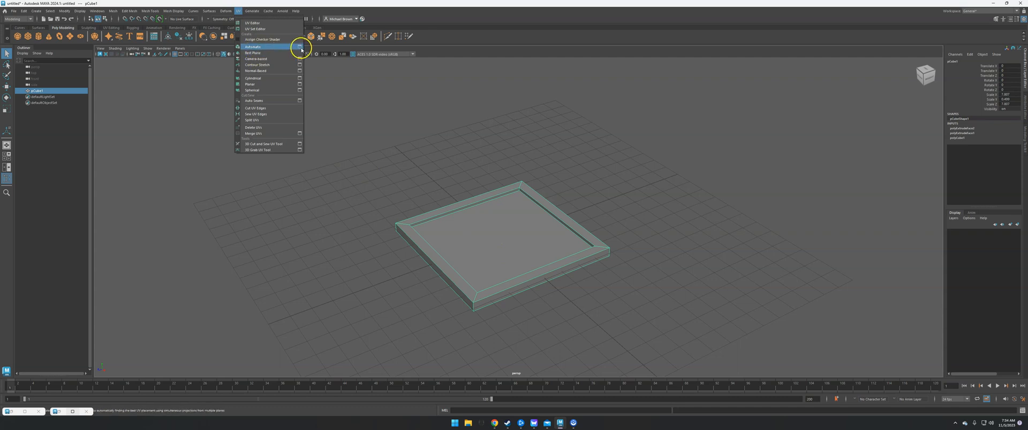
# - Apply Automatic UV projection with the chosen Planes count and inspect the planes around the frame
pyautogui.click(299, 46)
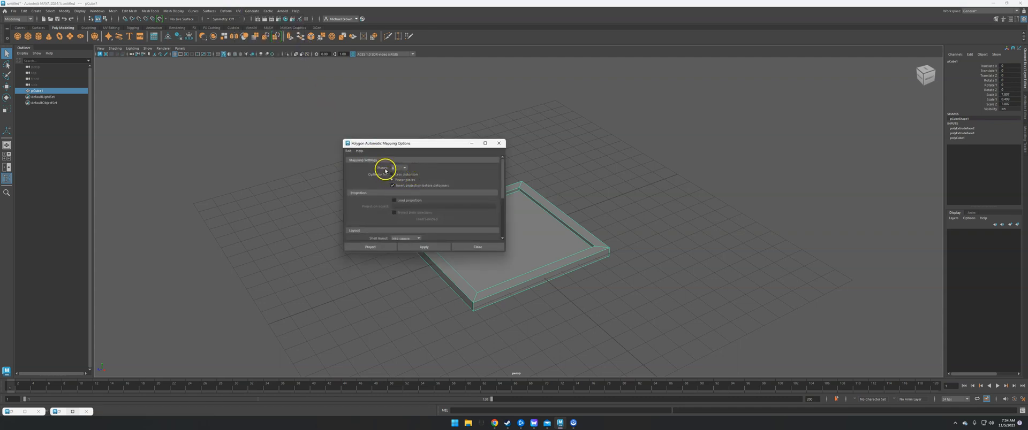
pyautogui.click(405, 168)
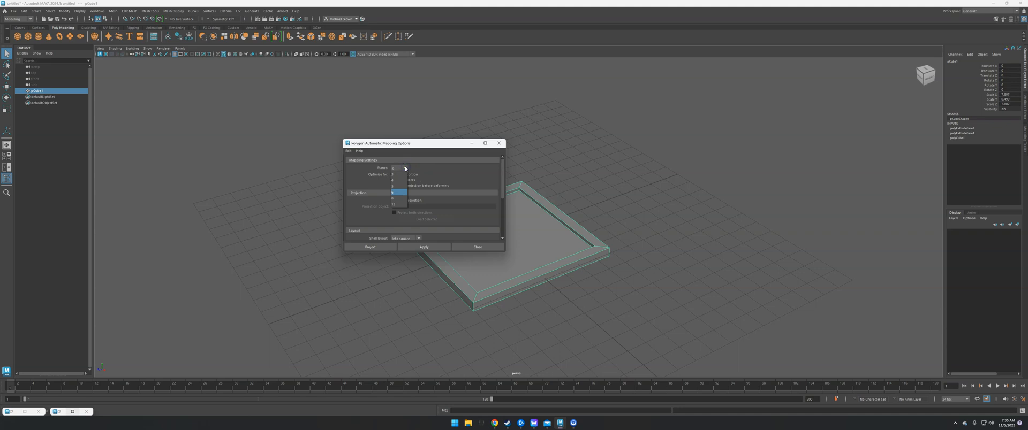
pyautogui.click(393, 192)
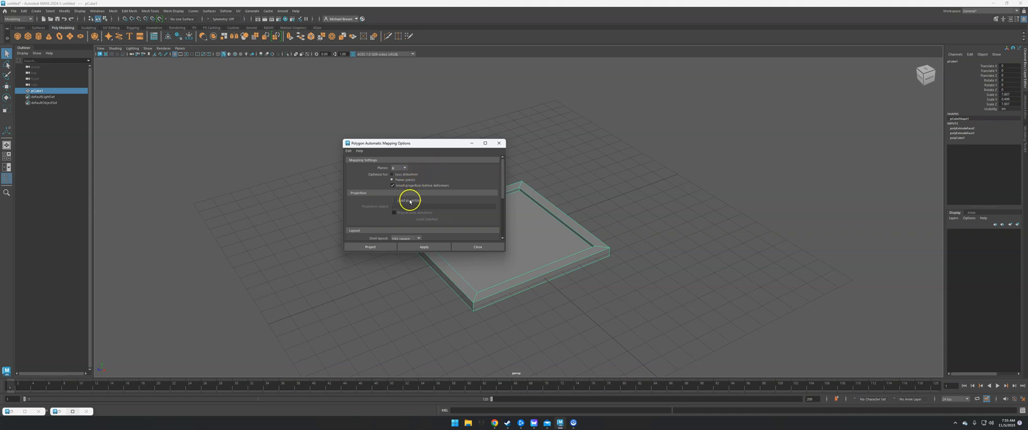
pyautogui.scroll(-3)
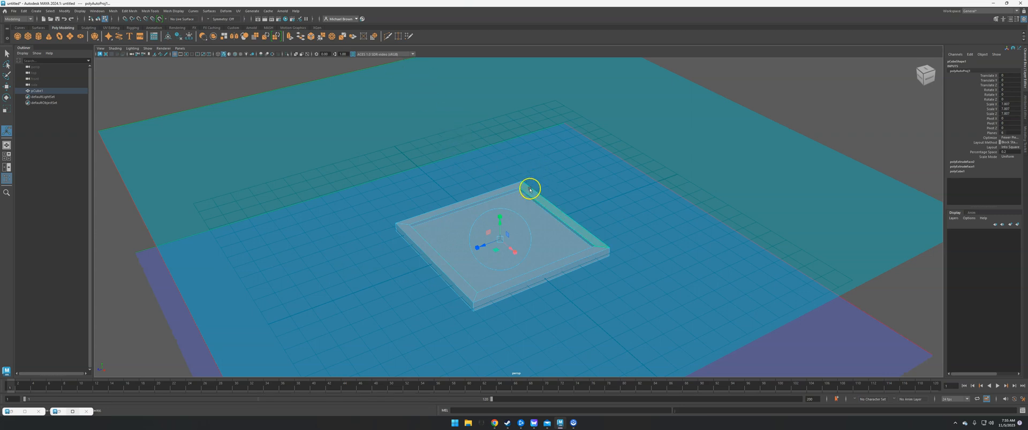
pyautogui.moveTo(528, 189); pyautogui.dragTo(556, 166)
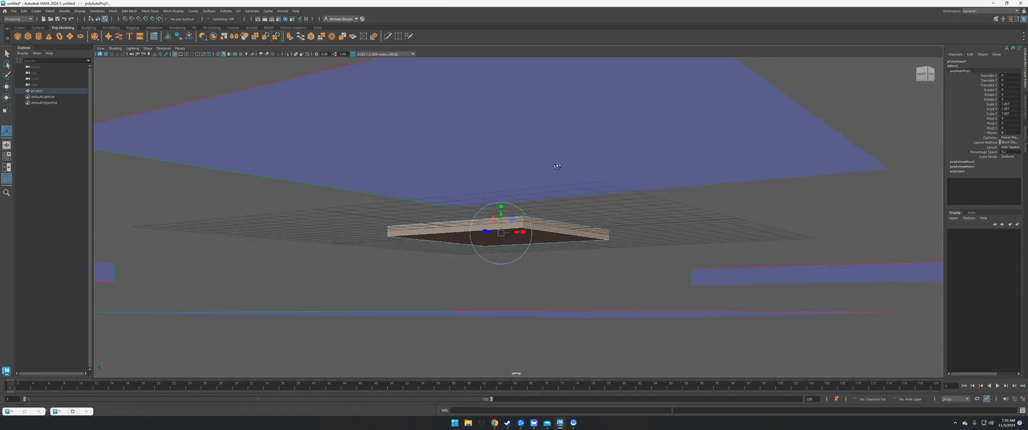
pyautogui.moveTo(556, 166); pyautogui.dragTo(506, 165)
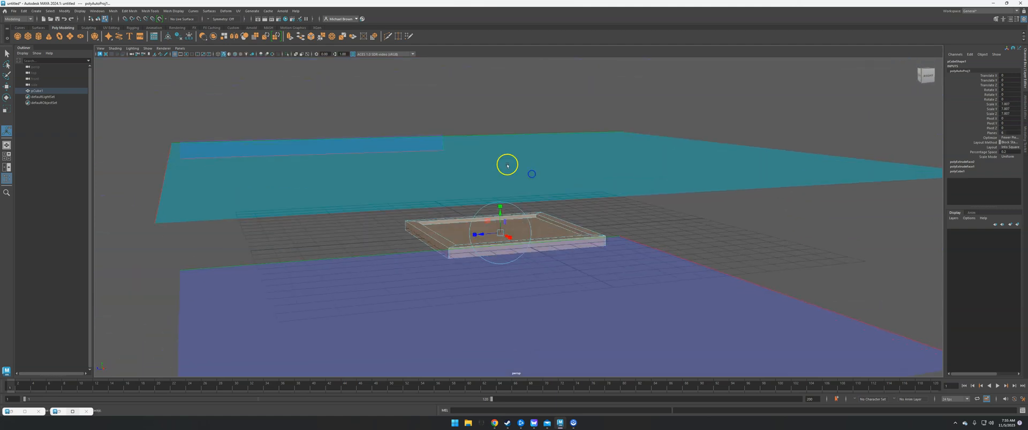
pyautogui.click(238, 10)
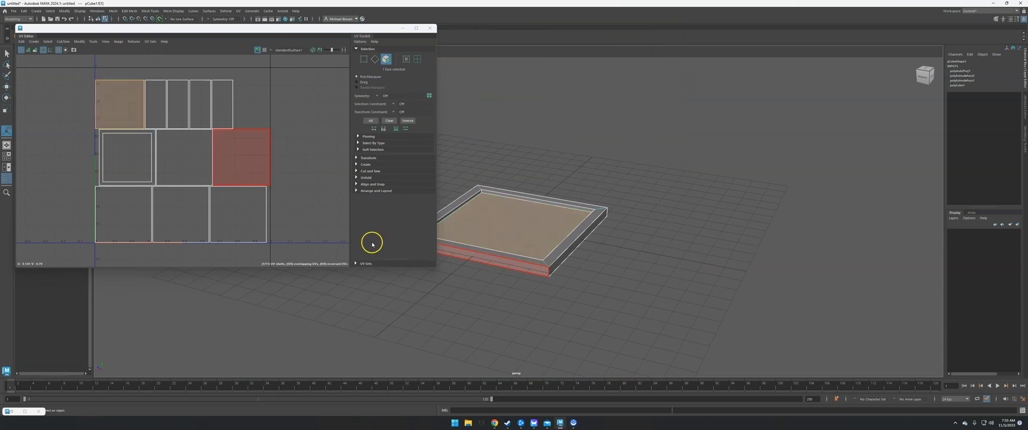
pyautogui.moveTo(119, 104)
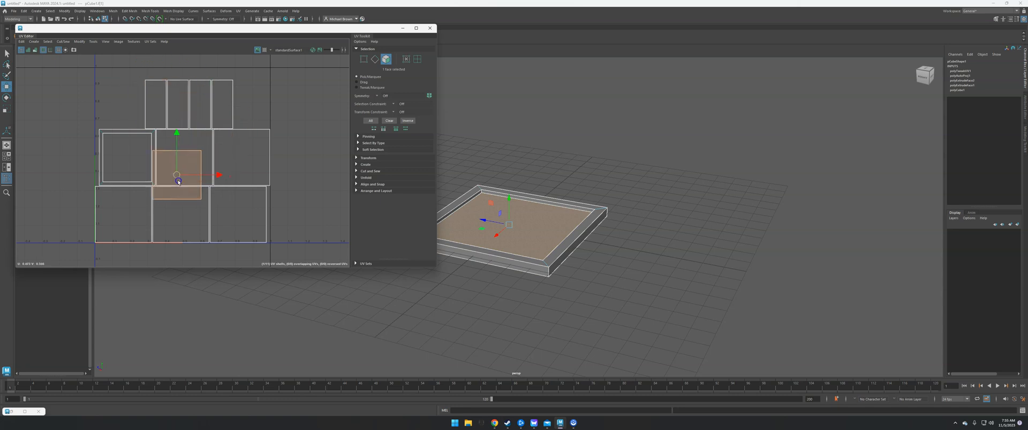
# - Move the canvas UV shell into the top-left square of the layout and close the UV Editor
pyautogui.moveTo(177, 177); pyautogui.dragTo(129, 107)
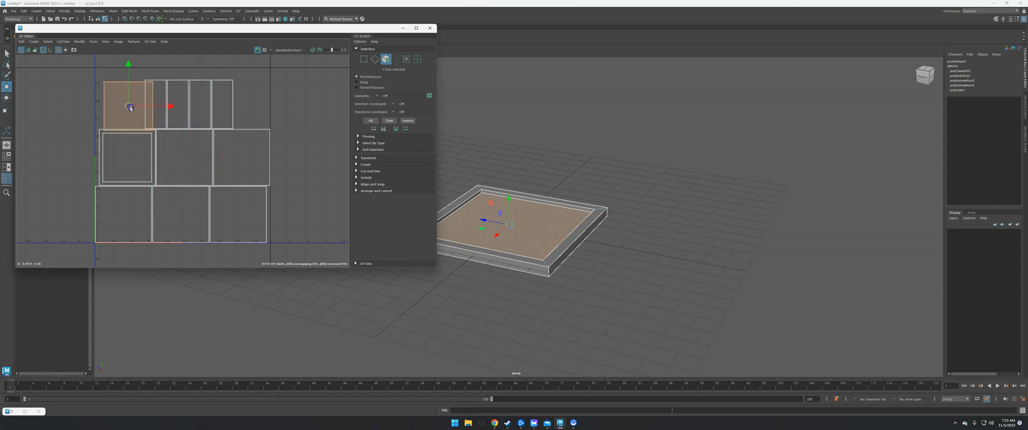
pyautogui.moveTo(129, 107); pyautogui.dragTo(173, 157)
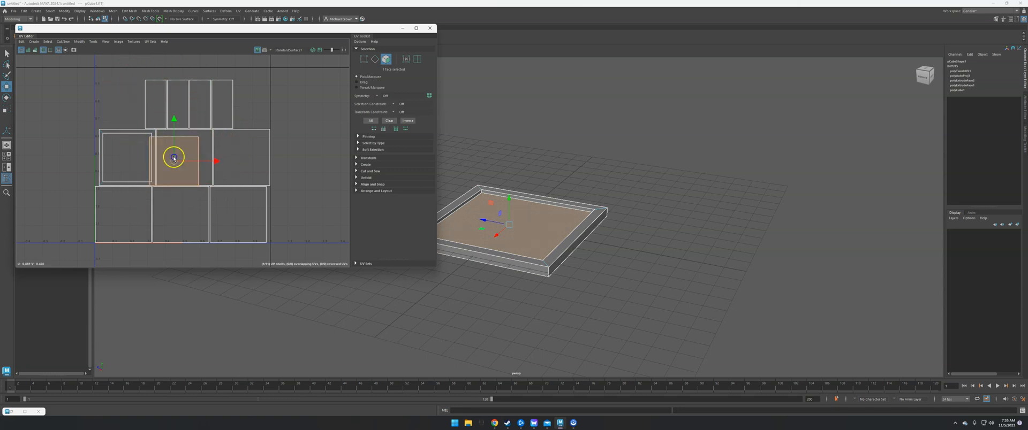
pyautogui.moveTo(173, 160); pyautogui.dragTo(148, 136)
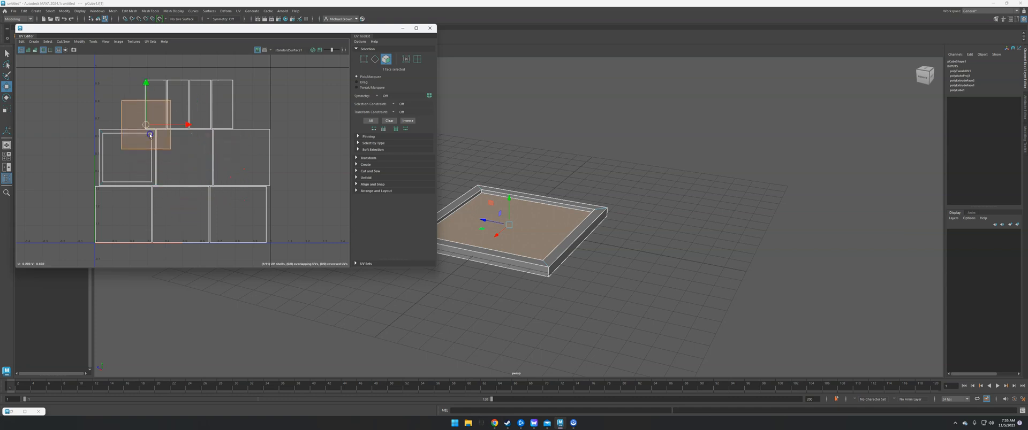
pyautogui.moveTo(150, 134); pyautogui.dragTo(120, 103)
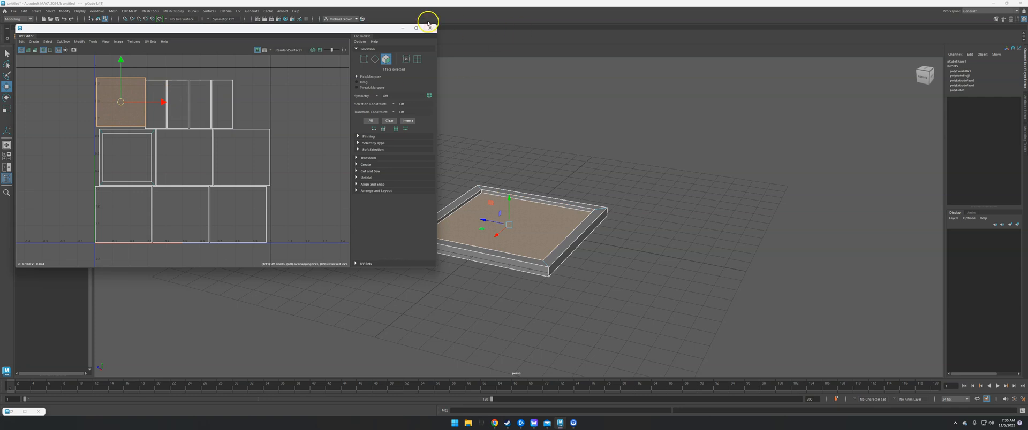
pyautogui.click(428, 28)
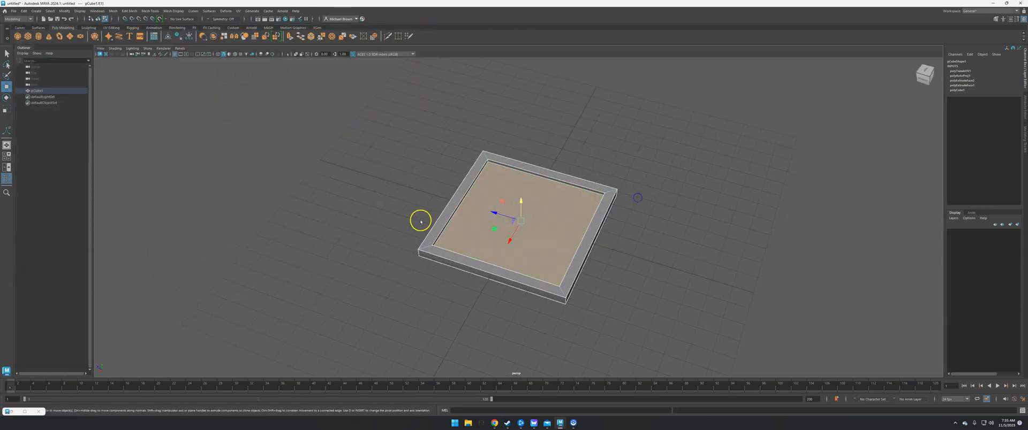
# - Bring up the Hypershade and move its window aside
pyautogui.click(97, 11)
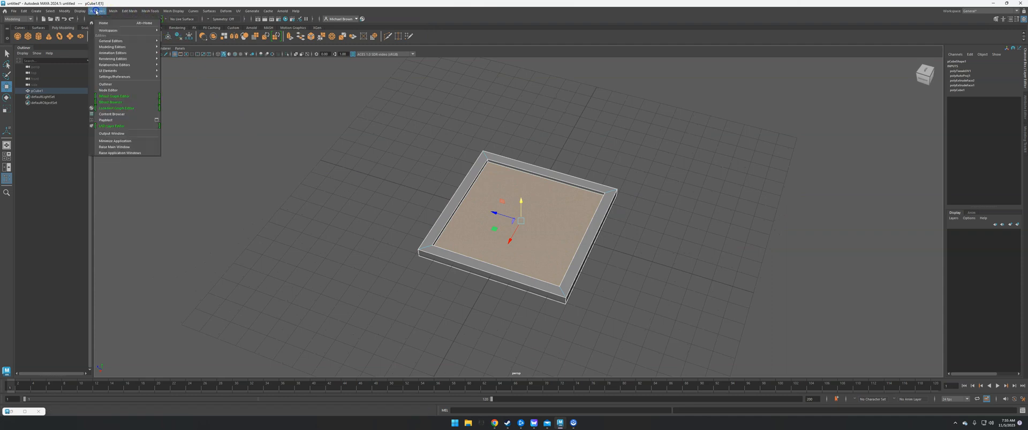
pyautogui.moveTo(113, 57)
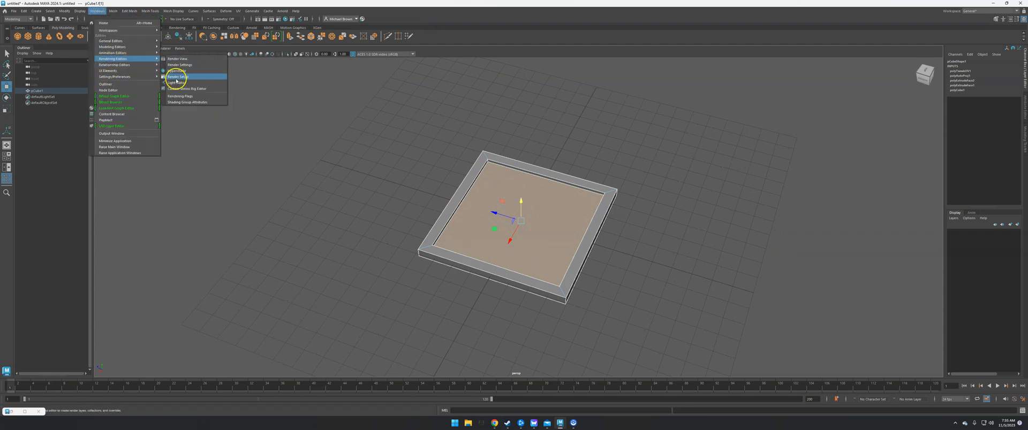
pyautogui.click(175, 70)
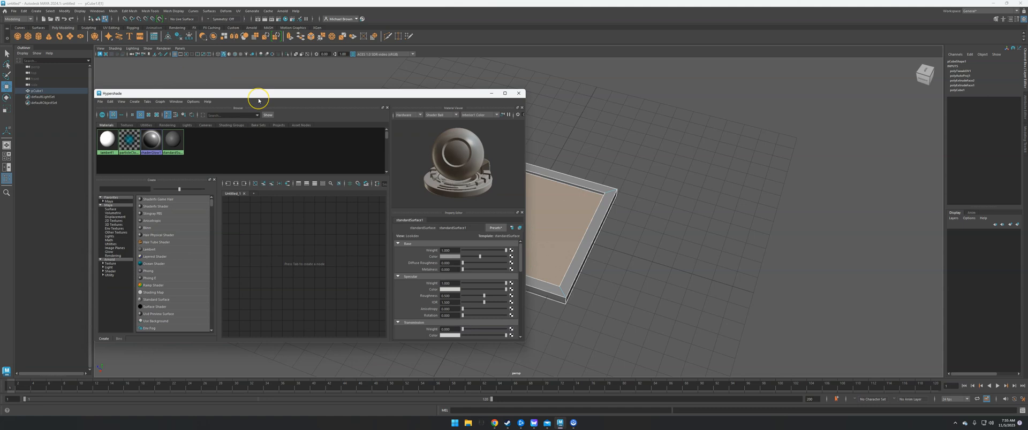
pyautogui.moveTo(259, 93); pyautogui.dragTo(201, 66)
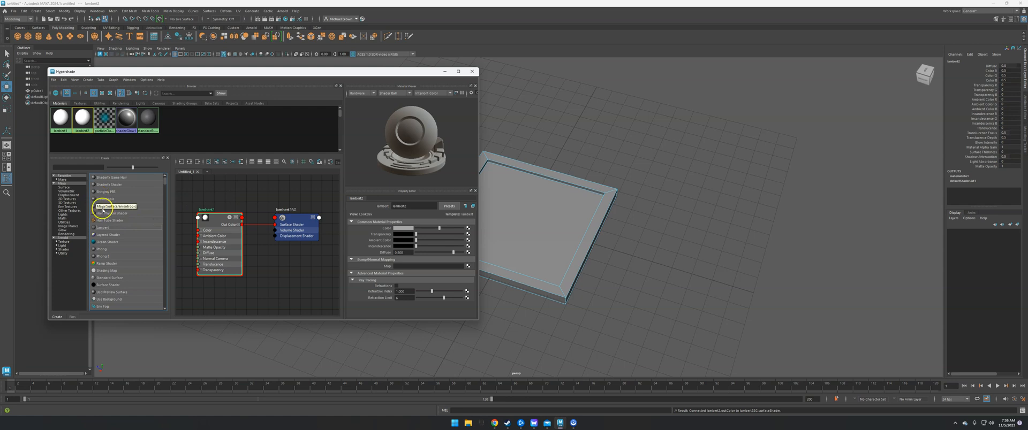
pyautogui.moveTo(108, 225)
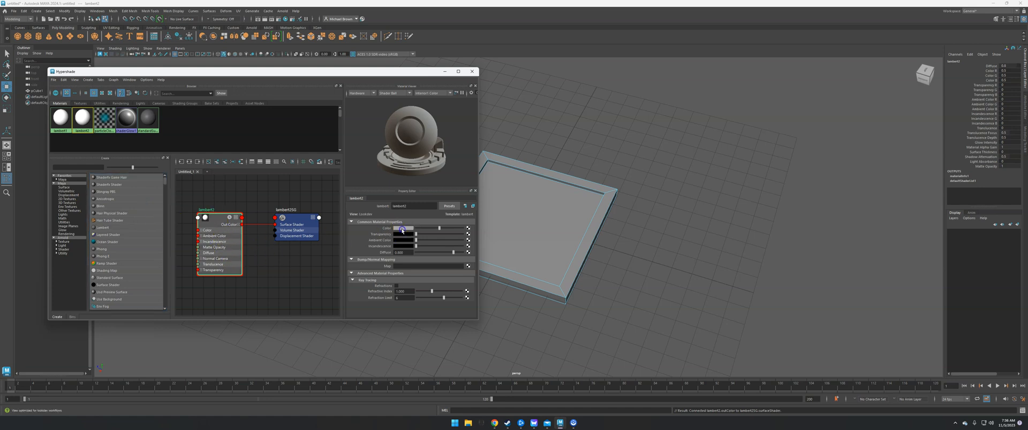
# - Give the new Lambert material a warm brown colour as a first try
pyautogui.click(402, 228)
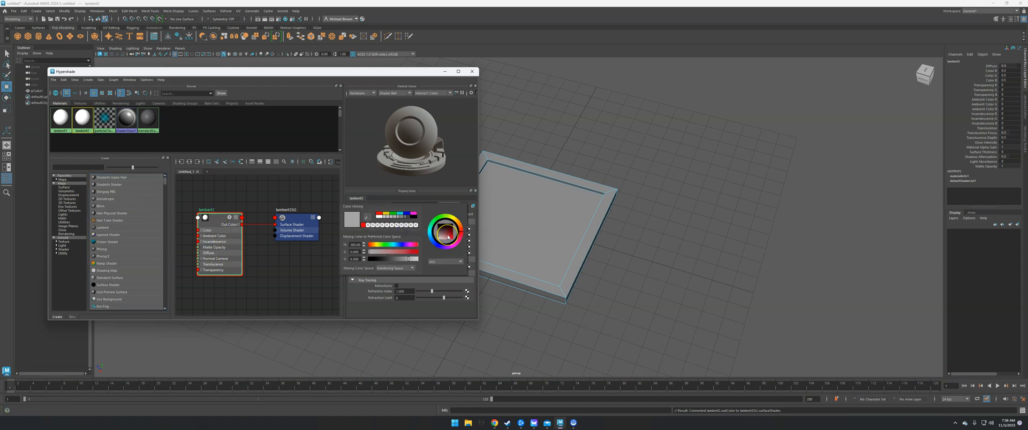
pyautogui.click(447, 229)
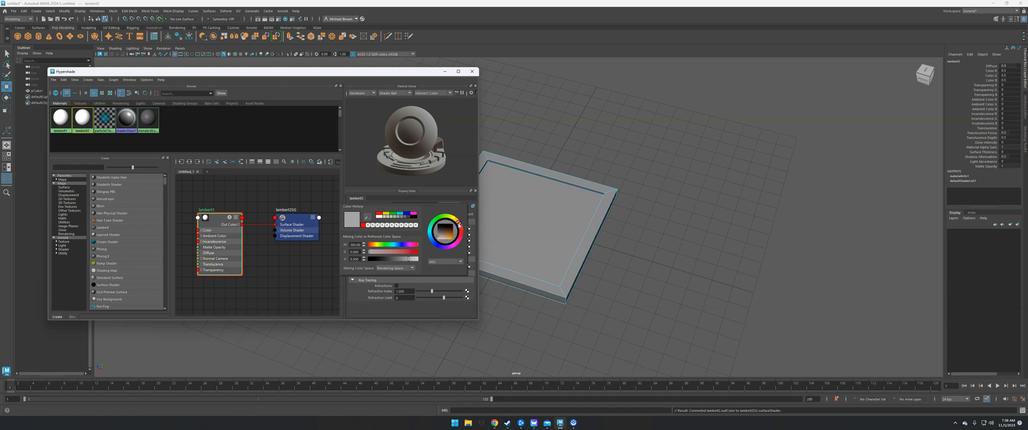
pyautogui.click(446, 237)
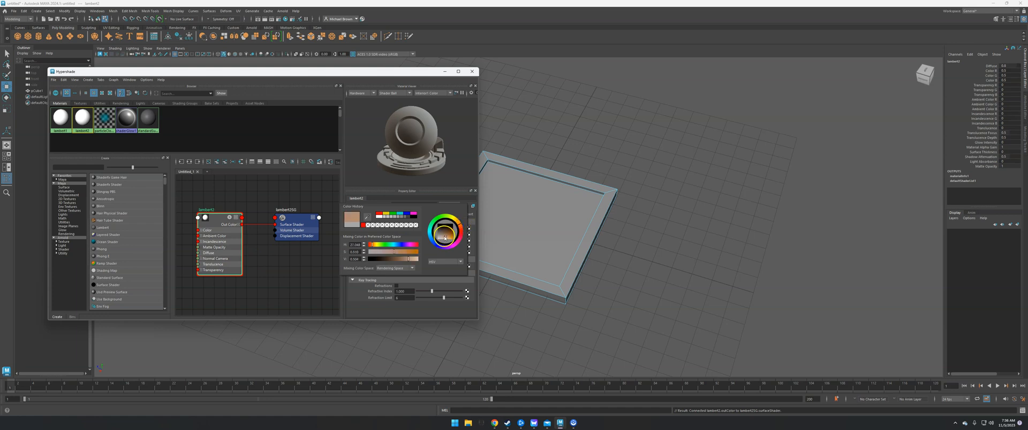
pyautogui.click(444, 237)
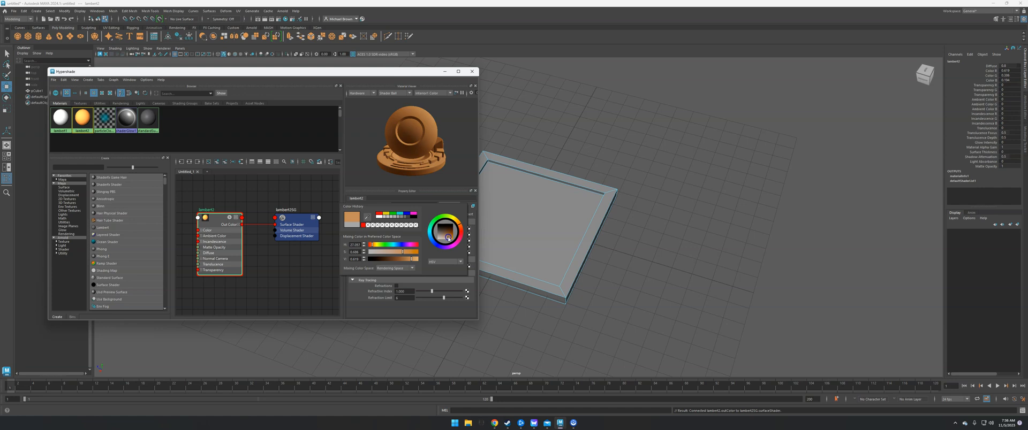
pyautogui.click(446, 237)
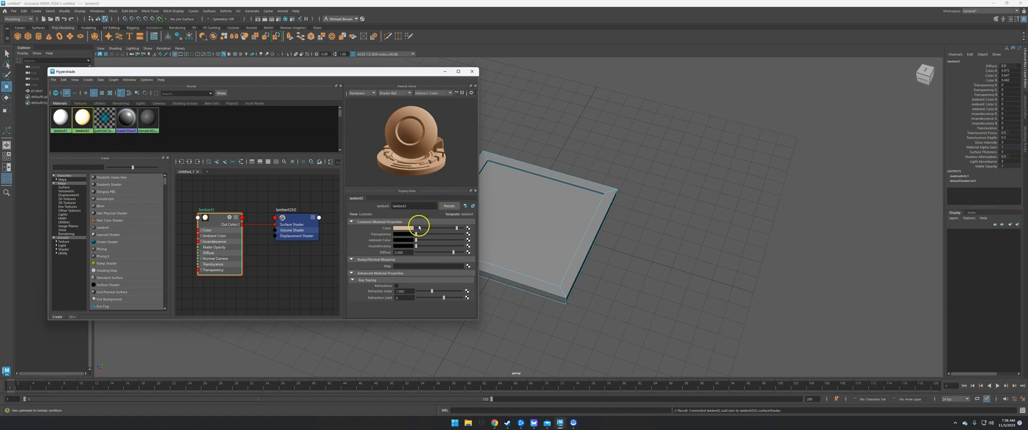
# - Change the Lambert colour to a pale greyish teal
pyautogui.click(418, 227)
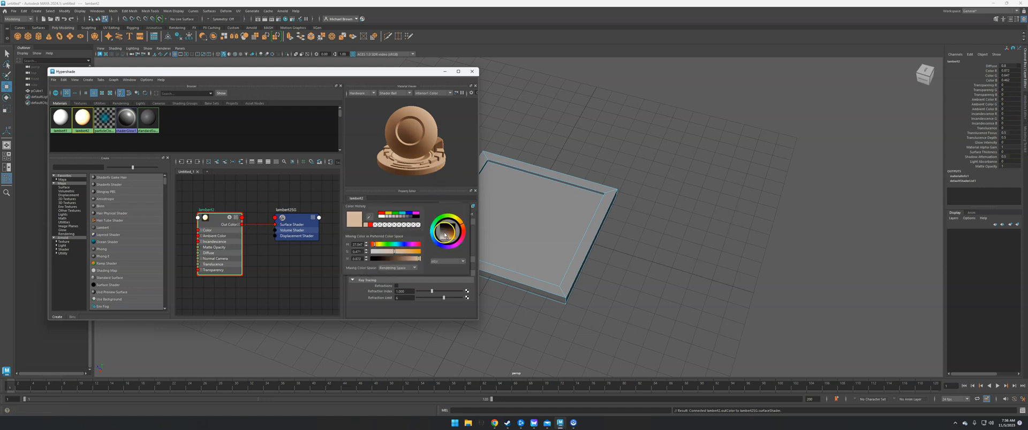
pyautogui.click(443, 236)
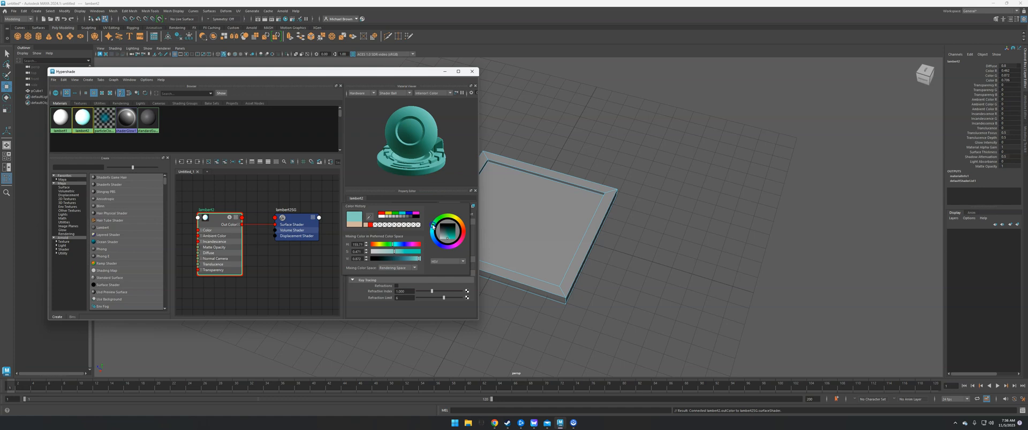
pyautogui.click(446, 236)
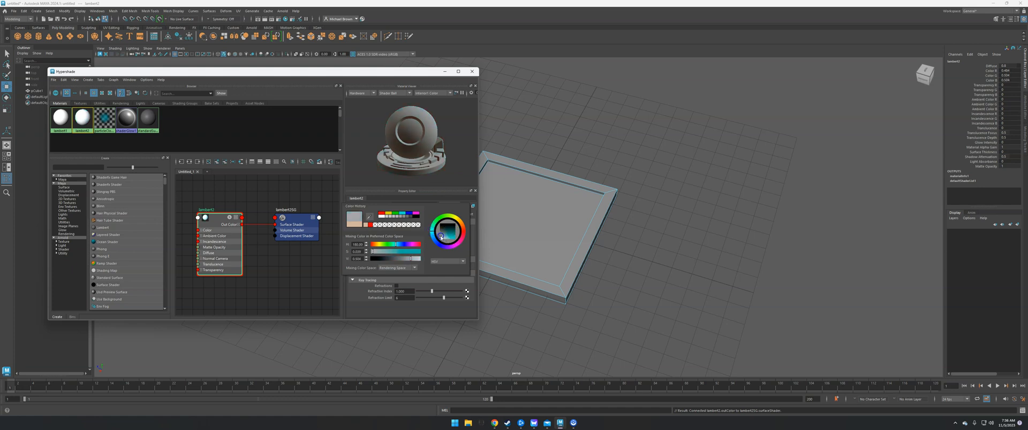
pyautogui.click(442, 234)
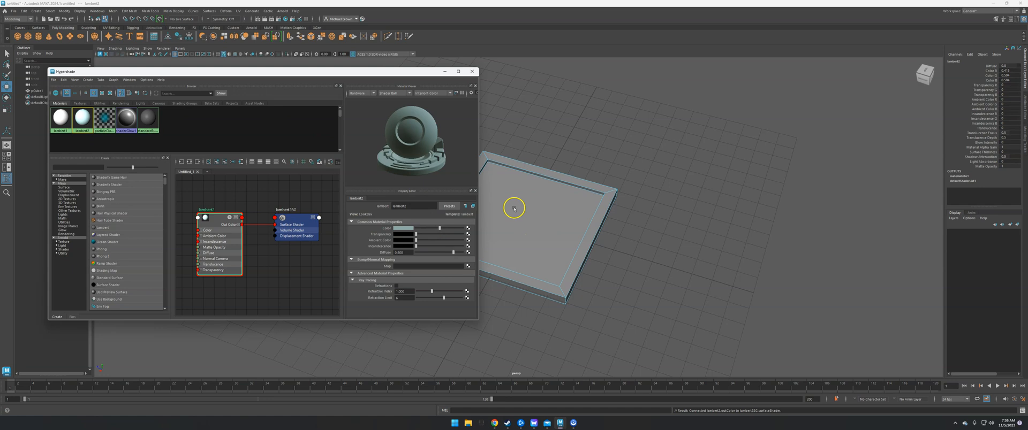
# - Assign the light teal lambert2 material to the frame object
pyautogui.rightClick(530, 207)
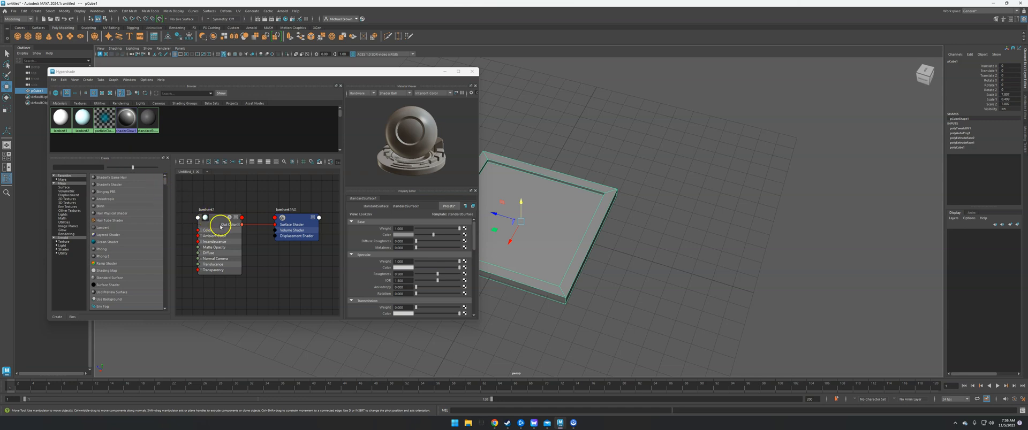
pyautogui.click(82, 118)
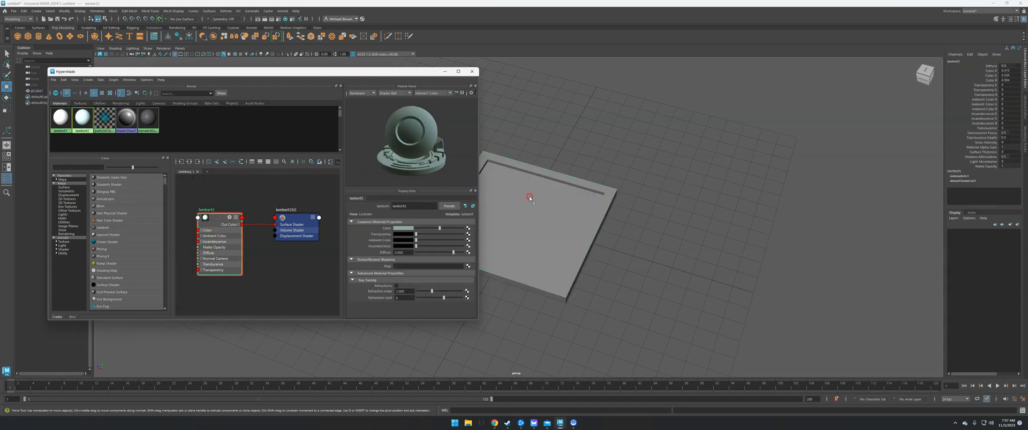
pyautogui.moveTo(83, 117); pyautogui.dragTo(530, 198)
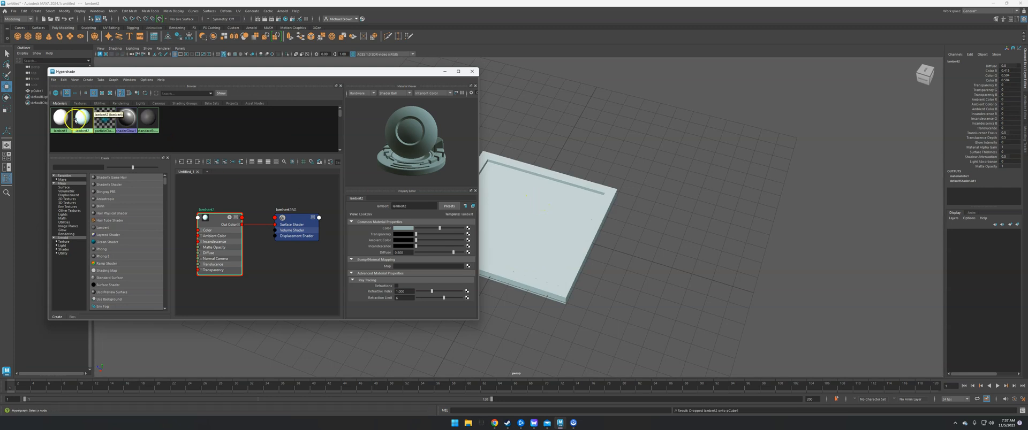
pyautogui.rightClick(80, 117)
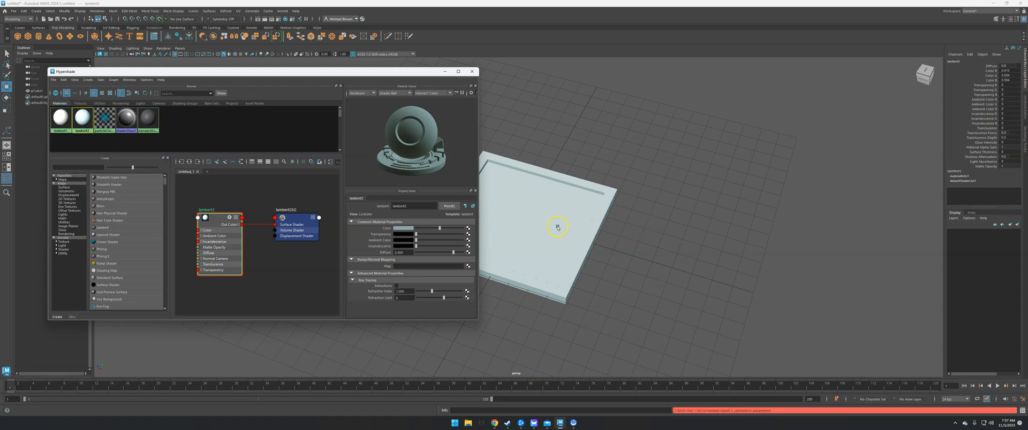
pyautogui.rightClick(82, 116)
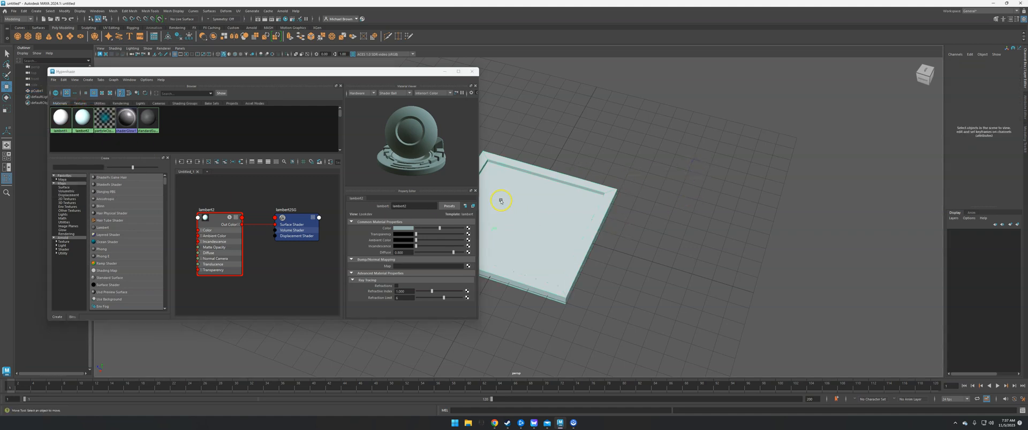
# - Clear the selection and select the recessed canvas face
pyautogui.click(500, 200)
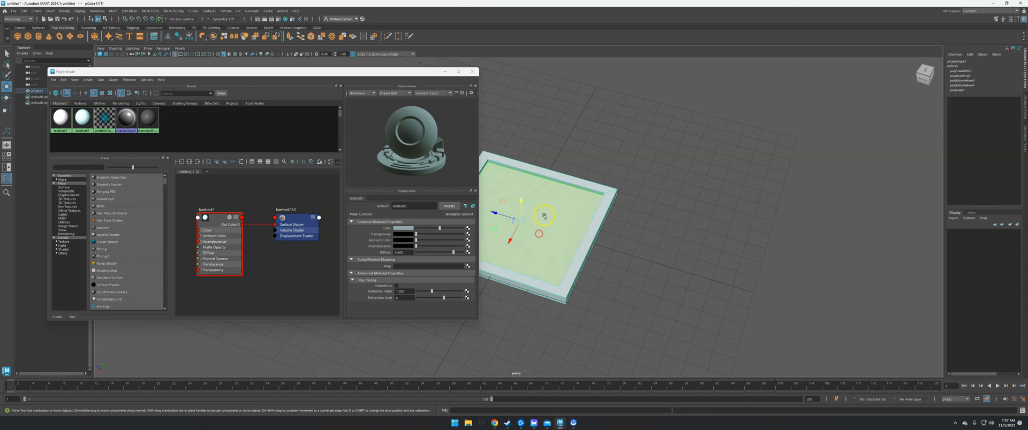
pyautogui.click(636, 259)
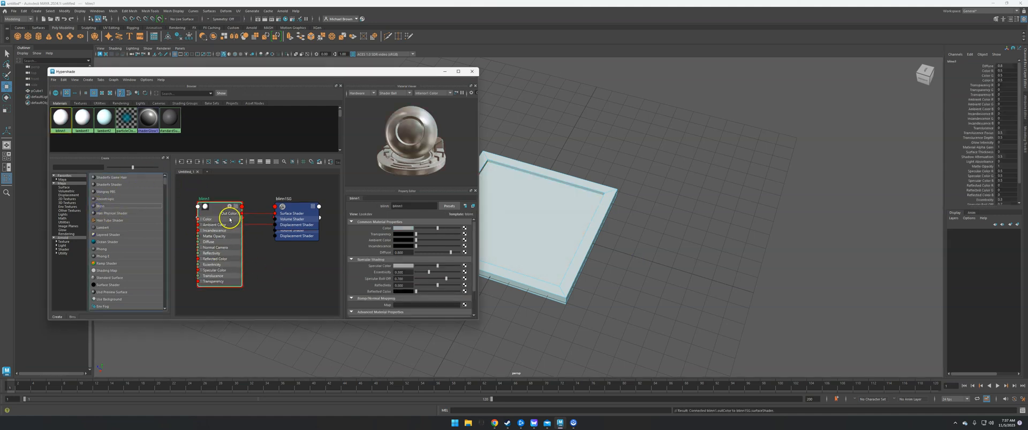
# - Select the new Blinn material and attach a File texture to its Color
pyautogui.click(291, 192)
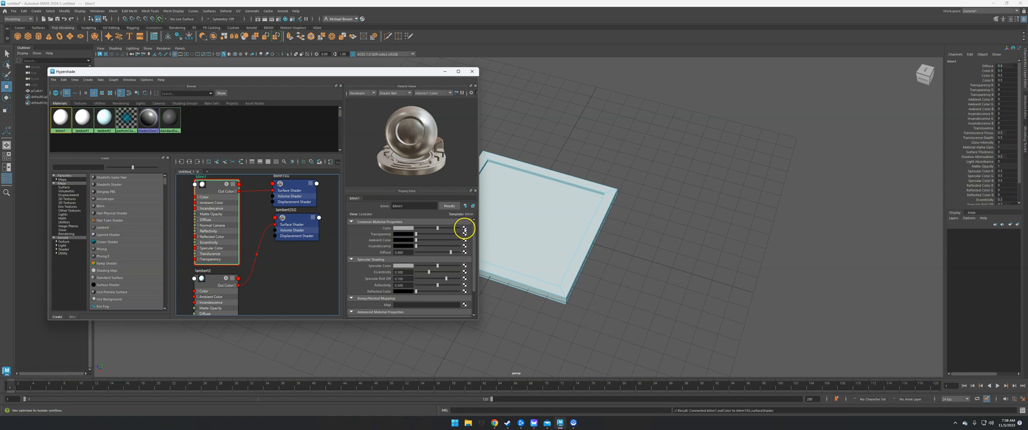
pyautogui.click(464, 228)
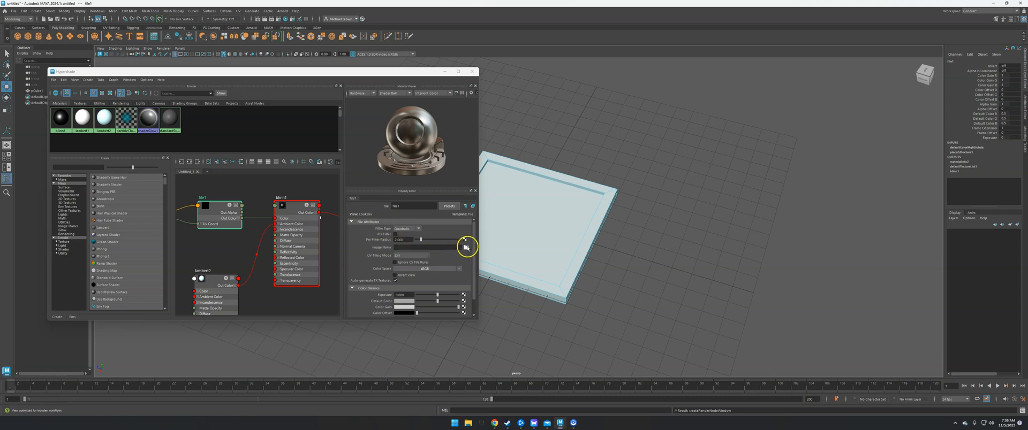
# - Load the downloaded photo from Downloads into the file texture's Image Name
pyautogui.click(465, 247)
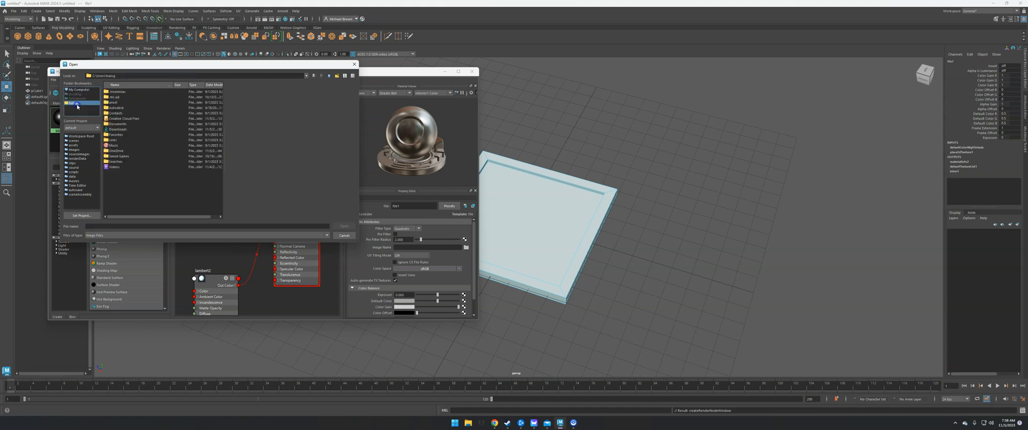
pyautogui.click(118, 130)
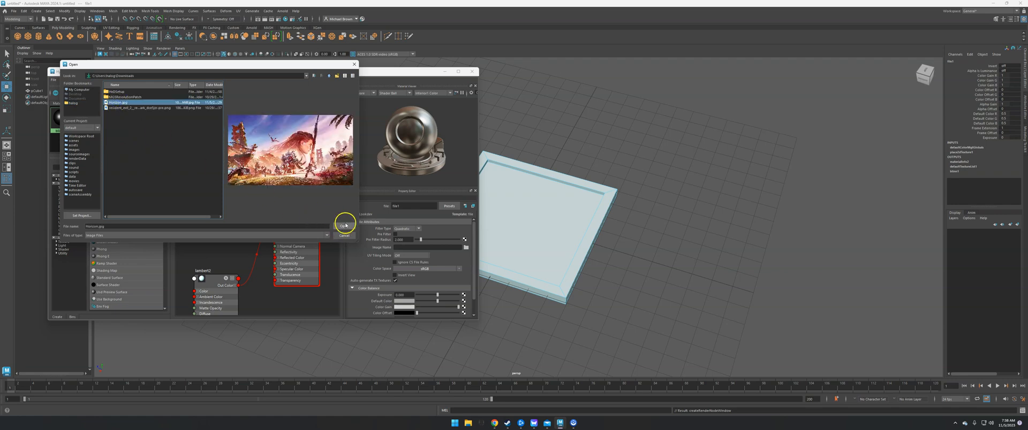
pyautogui.click(343, 227)
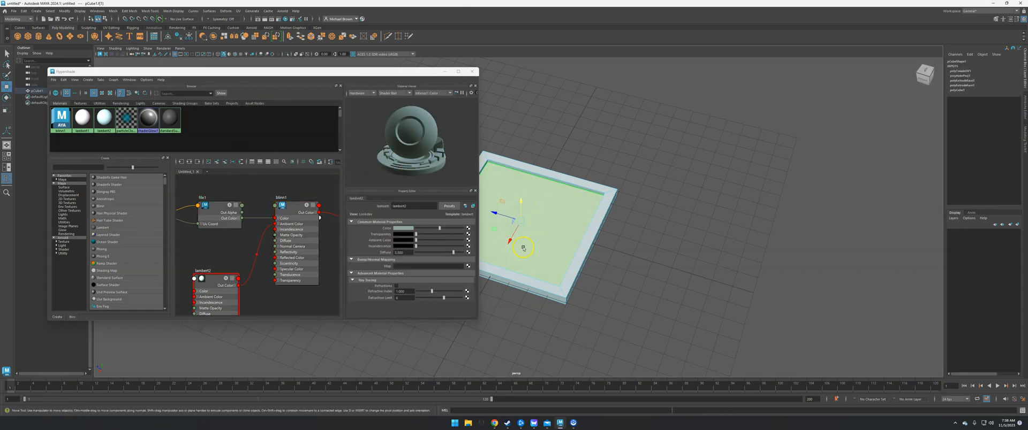
# - Assign the textured blinn1 material to the recessed canvas face
pyautogui.rightClick(61, 116)
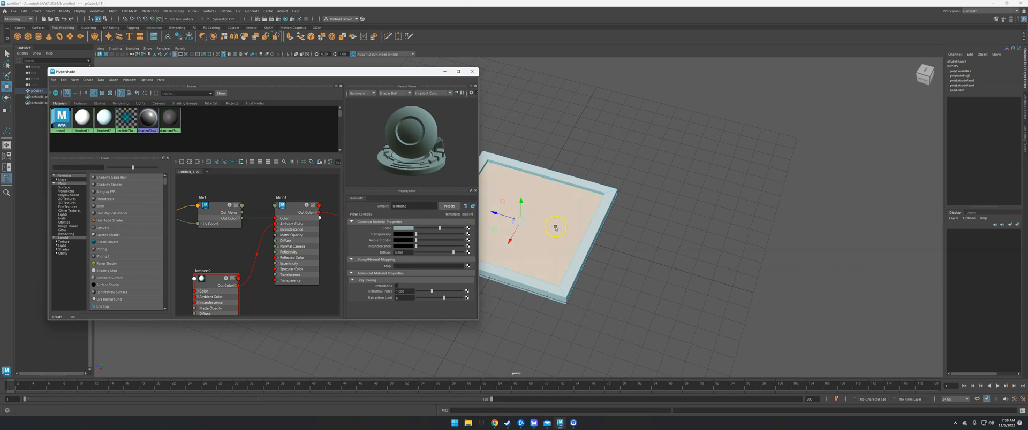
pyautogui.click(471, 72)
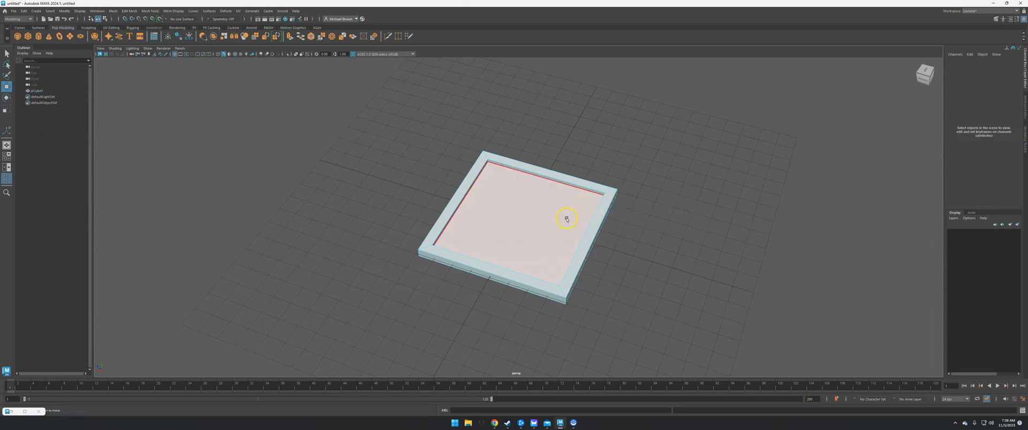
# - Turn on Textured shading so the photo shows on the canvas, then select the frame
pyautogui.click(115, 48)
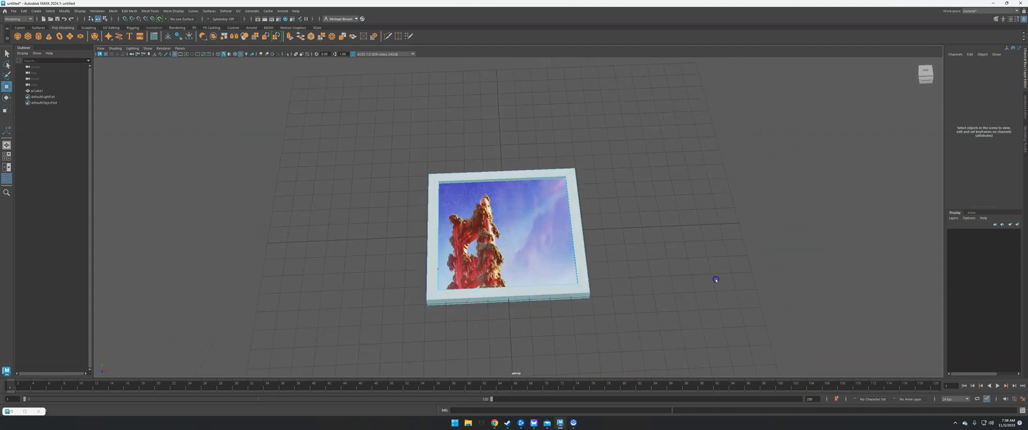
pyautogui.click(506, 236)
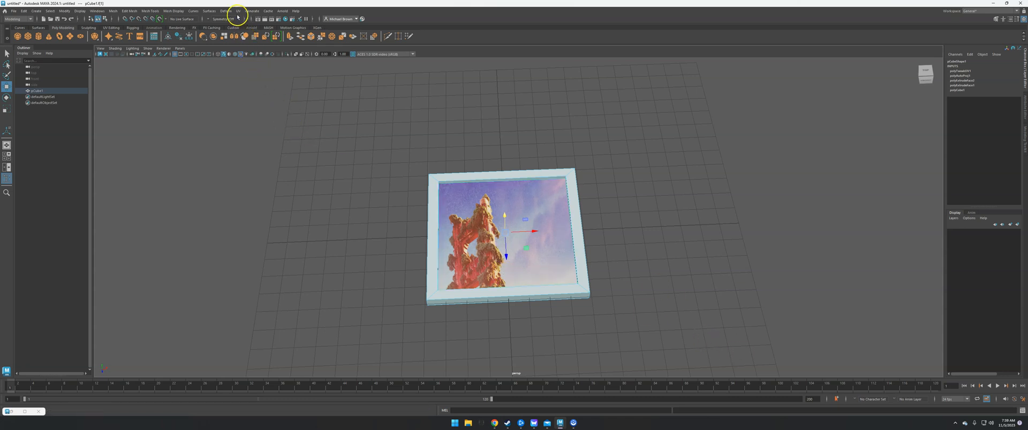
# - Bring up the UV Editor for the frame's canvas face
pyautogui.click(251, 11)
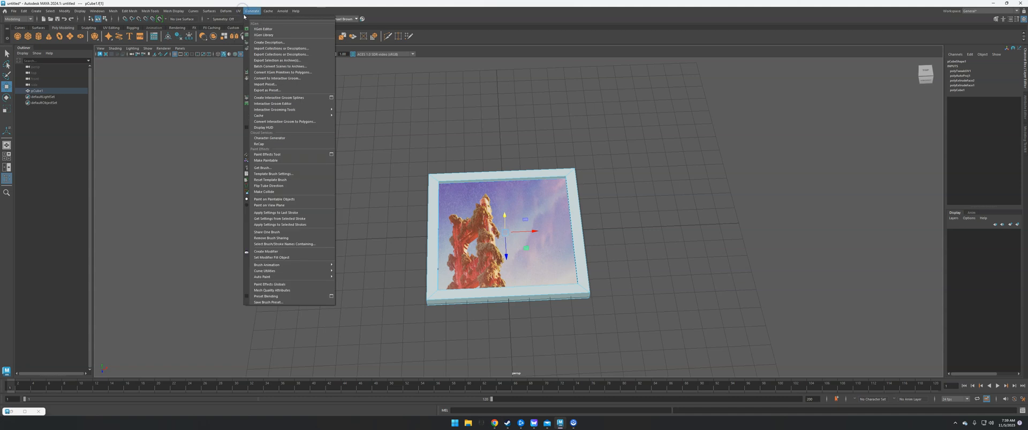
pyautogui.click(238, 10)
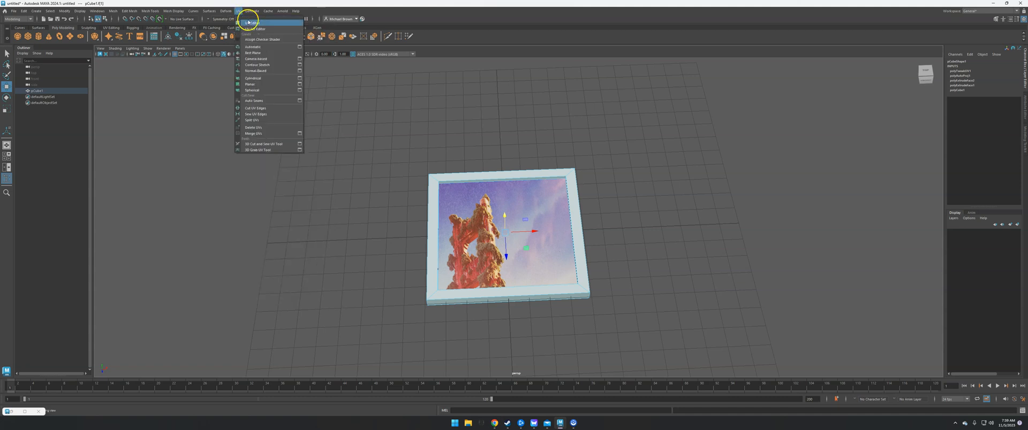
pyautogui.click(256, 21)
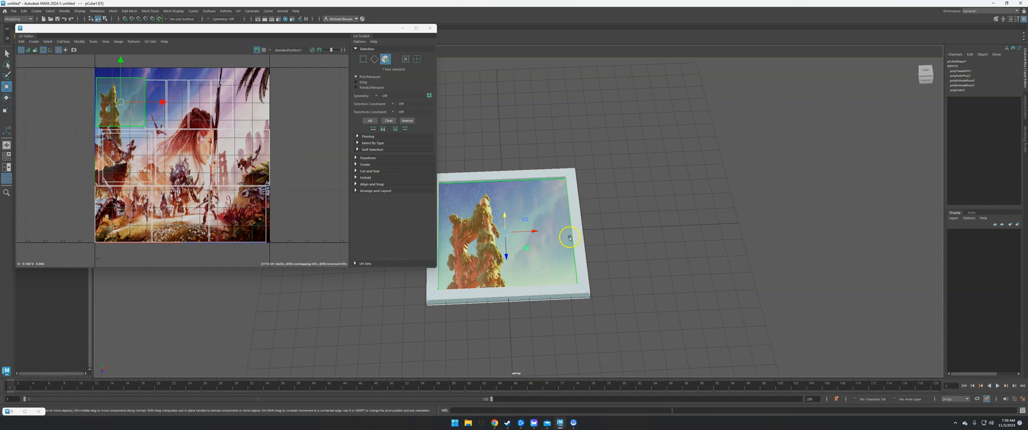
# - Move and scale the canvas UVs to span the whole photo, then close the UV Editor
pyautogui.moveTo(568, 236); pyautogui.dragTo(523, 232)
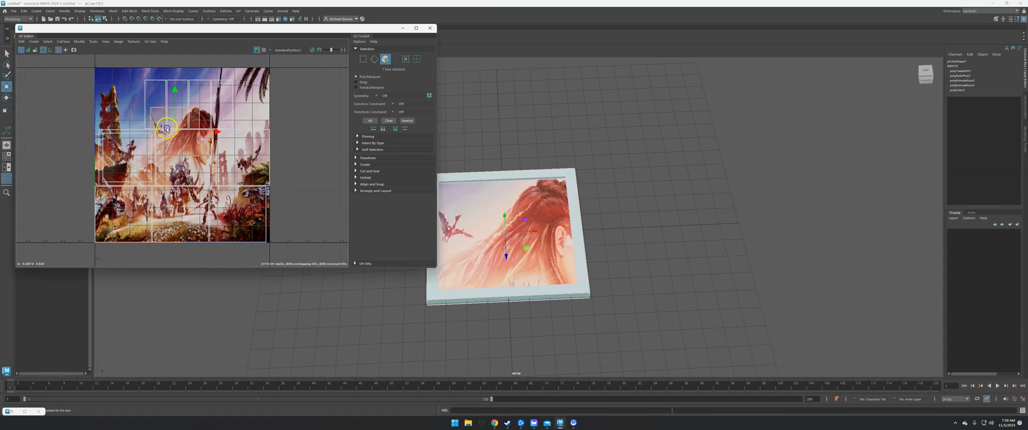
pyautogui.moveTo(167, 127); pyautogui.dragTo(203, 160)
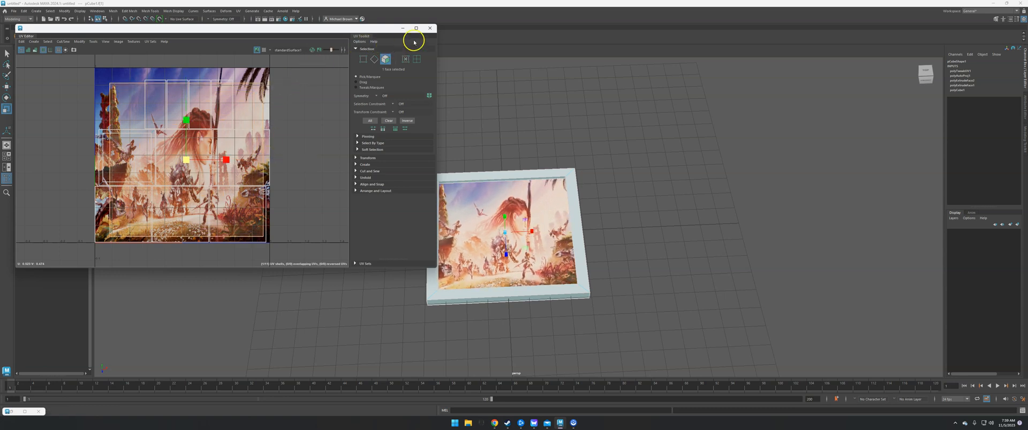
pyautogui.click(429, 27)
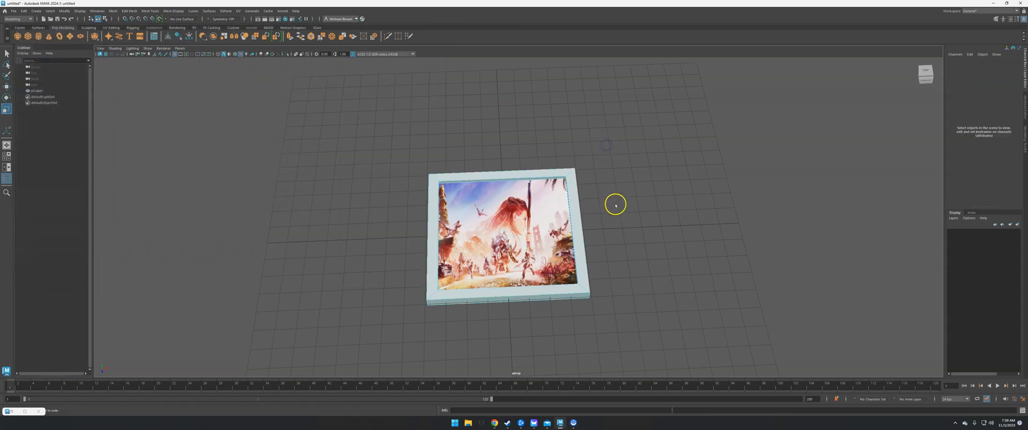
pyautogui.moveTo(615, 204); pyautogui.dragTo(594, 244)
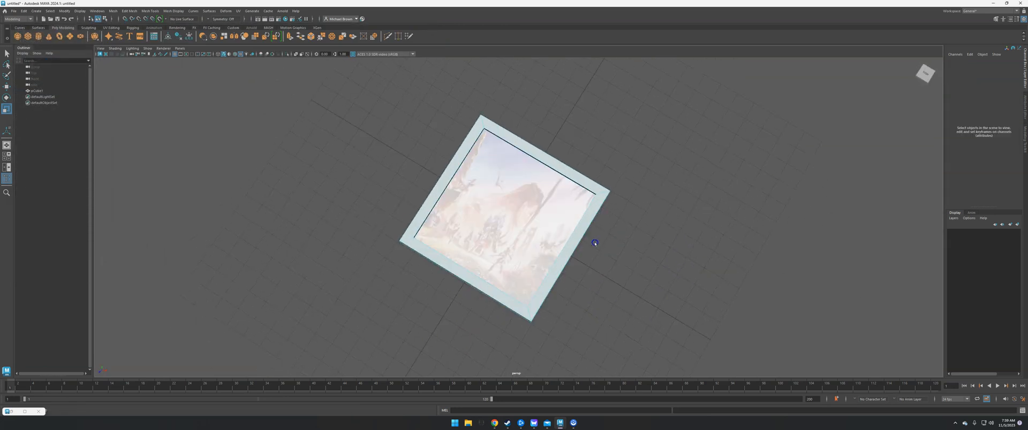